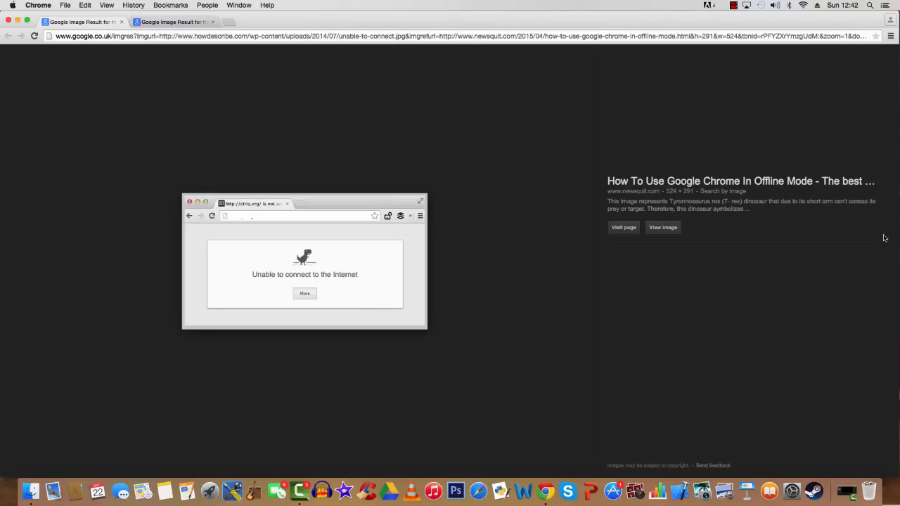
Launch System Preferences from the Dock, showing the grid of preference panes.
{"action": "left_click", "coordinate": [791, 6]}
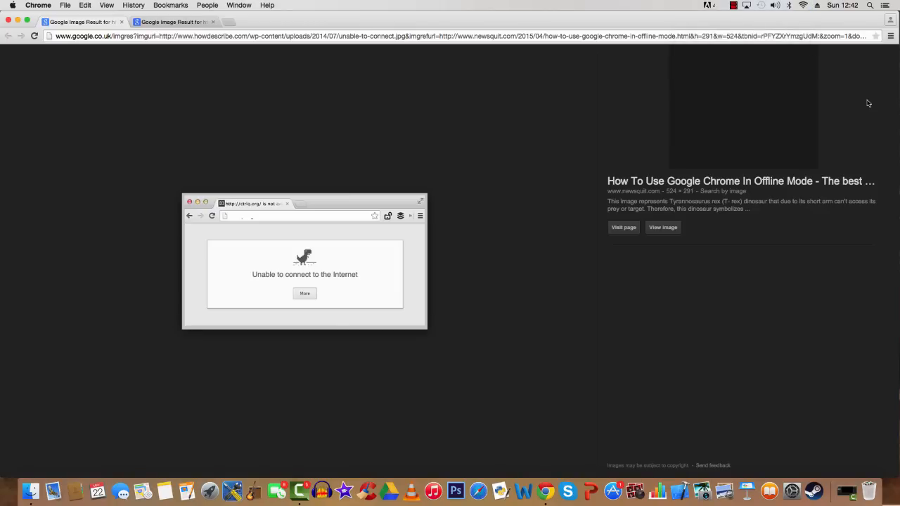
{"action": "mouse_move", "coordinate": [864, 106]}
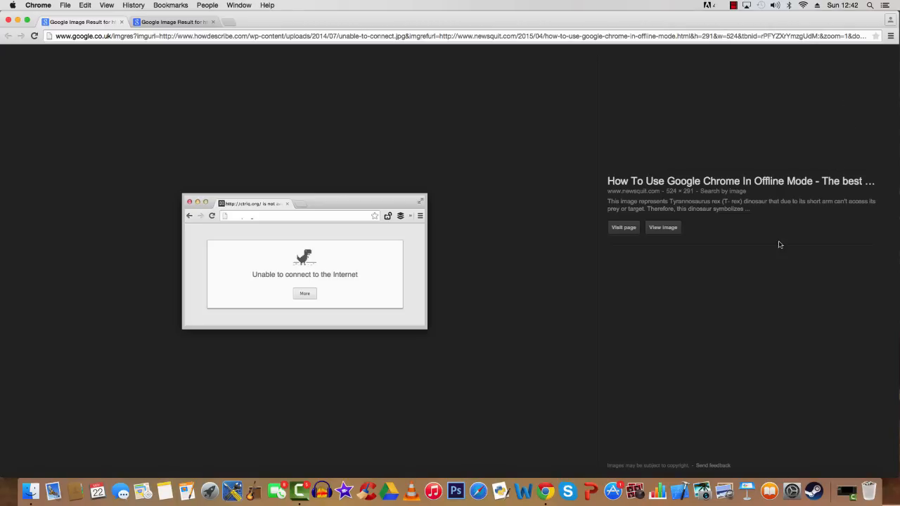
{"action": "mouse_move", "coordinate": [742, 268]}
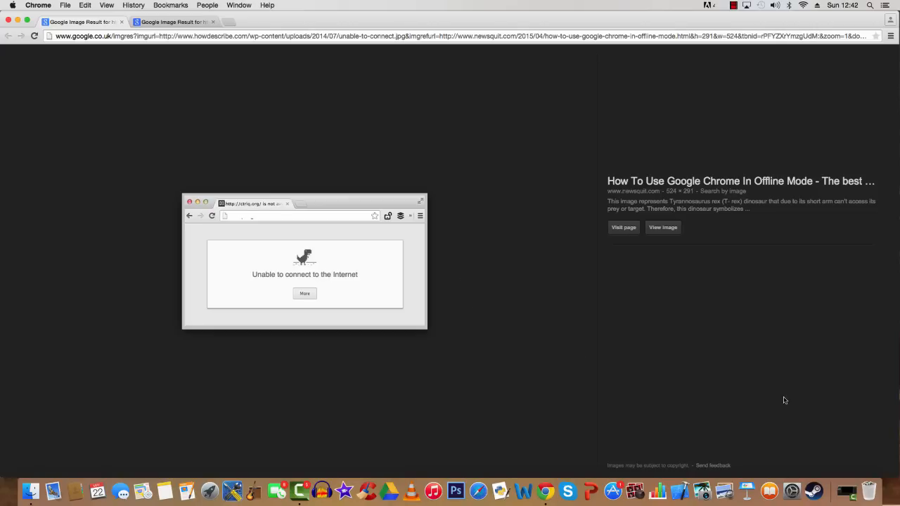
{"action": "mouse_move", "coordinate": [822, 459]}
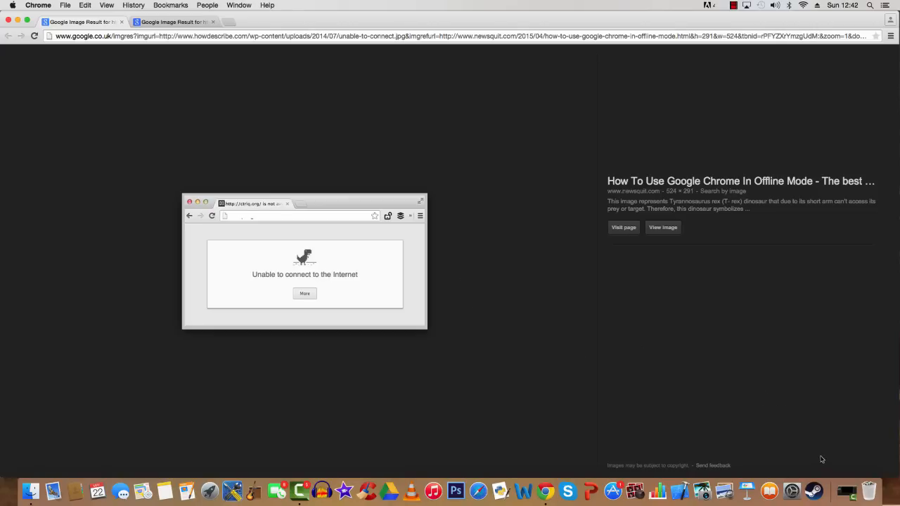
{"action": "mouse_move", "coordinate": [793, 491]}
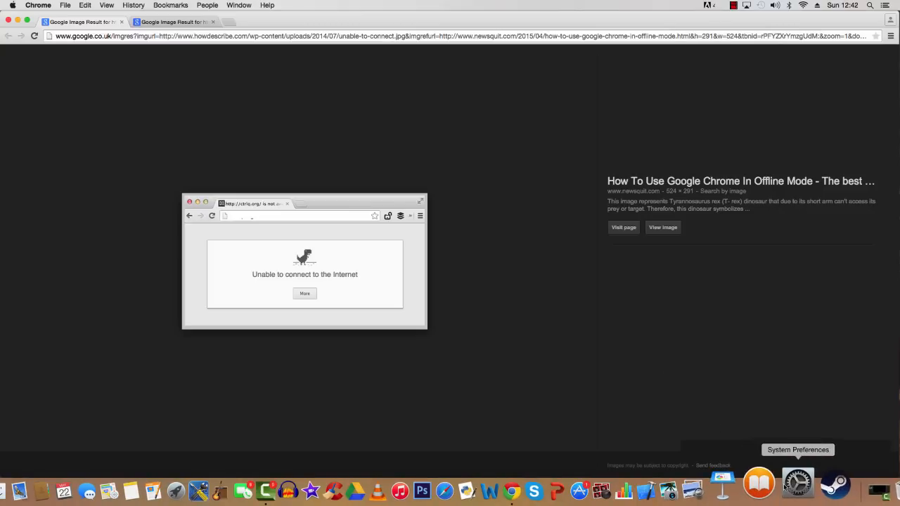
{"action": "left_click", "coordinate": [797, 483]}
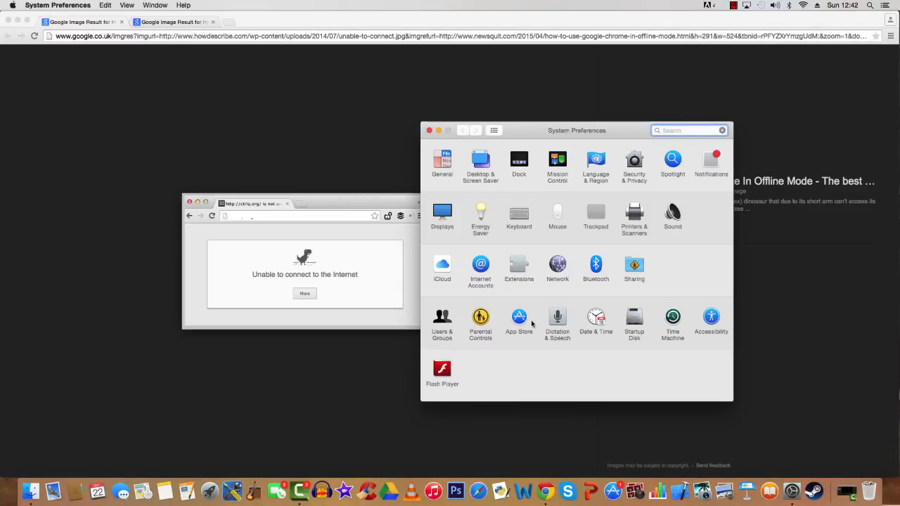
{"action": "mouse_move", "coordinate": [622, 261]}
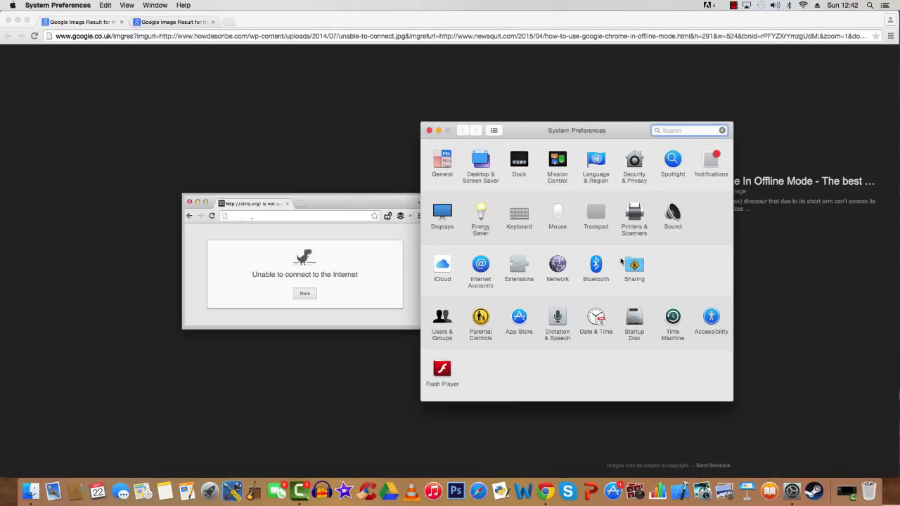
{"action": "left_click", "coordinate": [556, 267]}
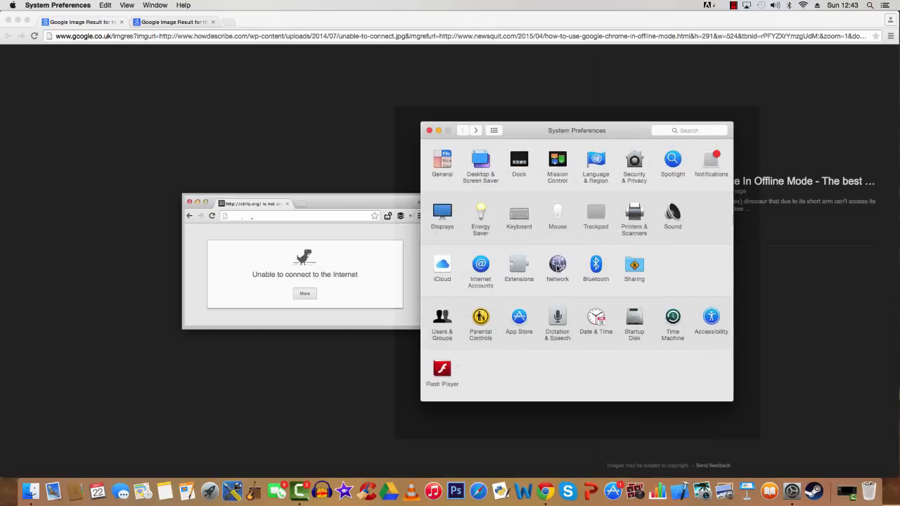
Inspect the Network pane's Bluetooth PAN, FireWire, iPhone USB, Ethernet and Wi-Fi service statuses.
{"action": "left_click", "coordinate": [556, 265]}
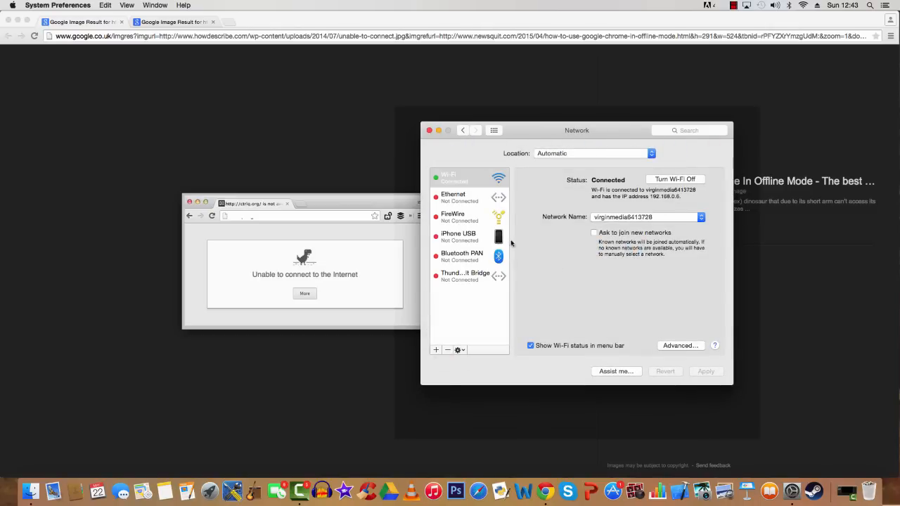
{"action": "left_click", "coordinate": [462, 255]}
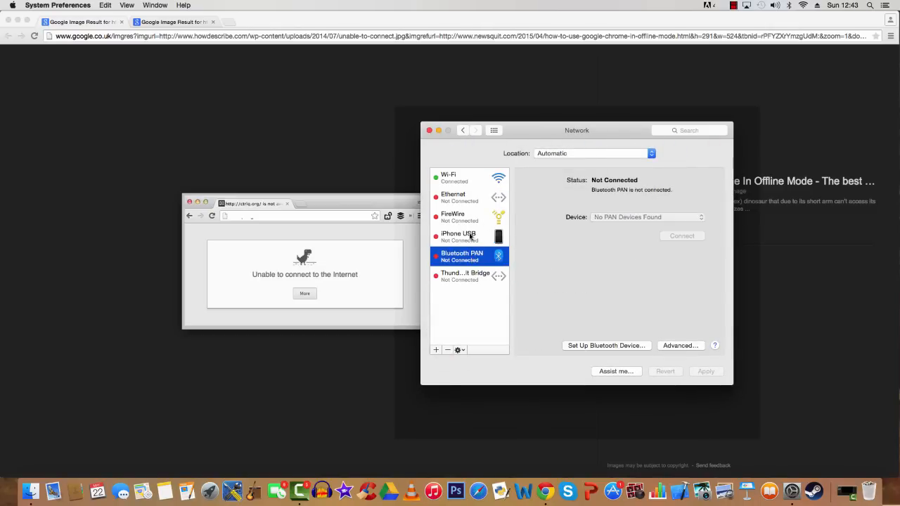
{"action": "left_click", "coordinate": [460, 216]}
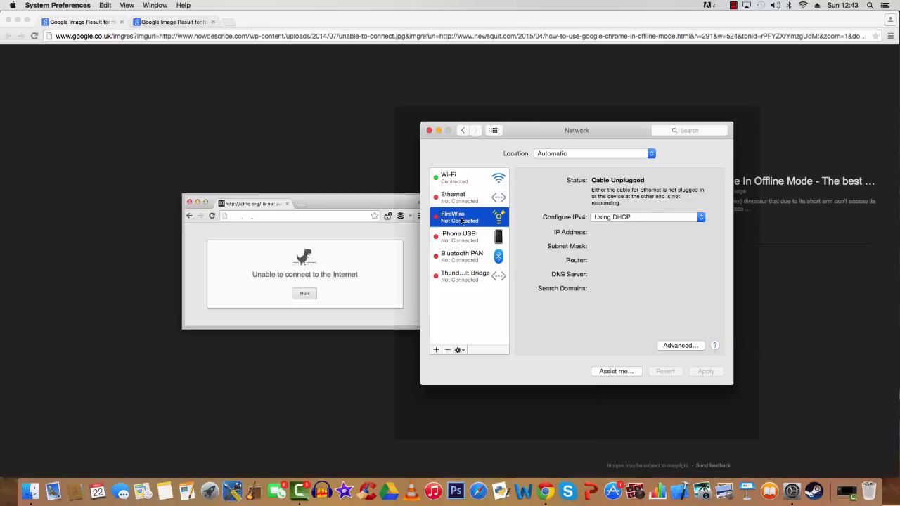
{"action": "left_click", "coordinate": [462, 236]}
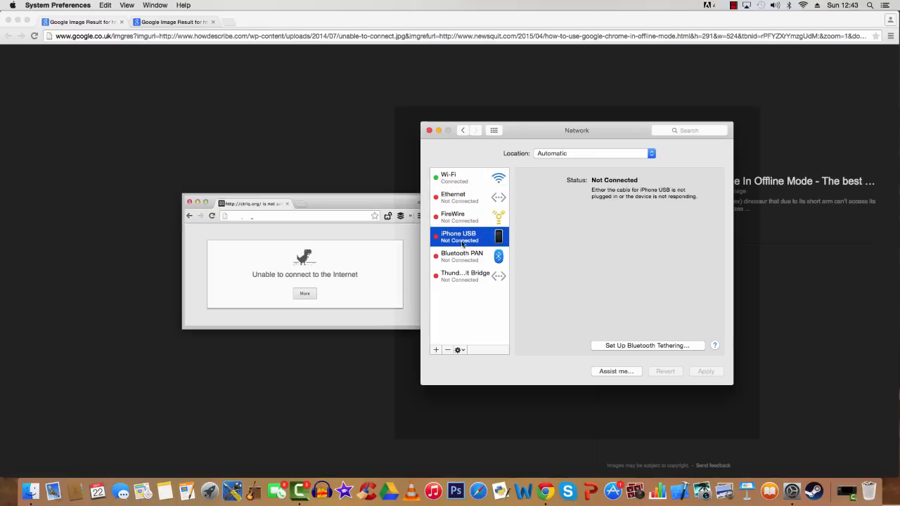
{"action": "left_click", "coordinate": [464, 197]}
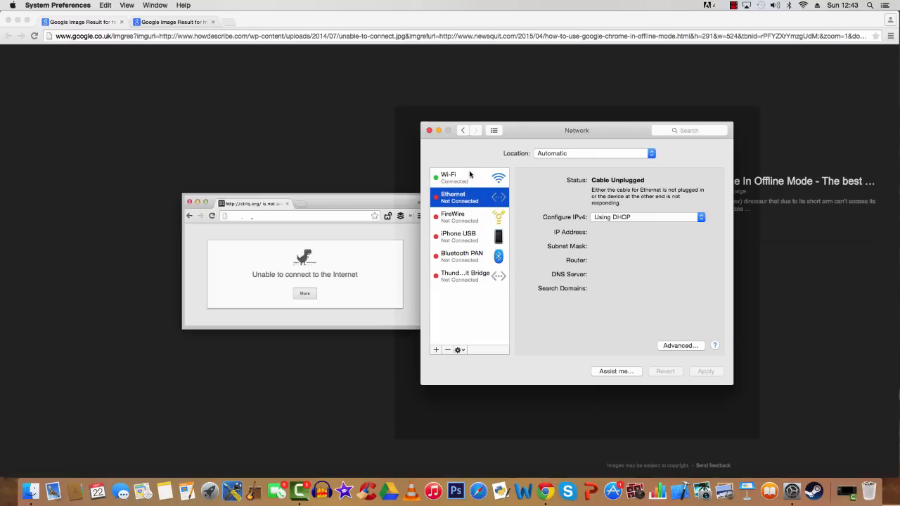
{"action": "left_click", "coordinate": [453, 177]}
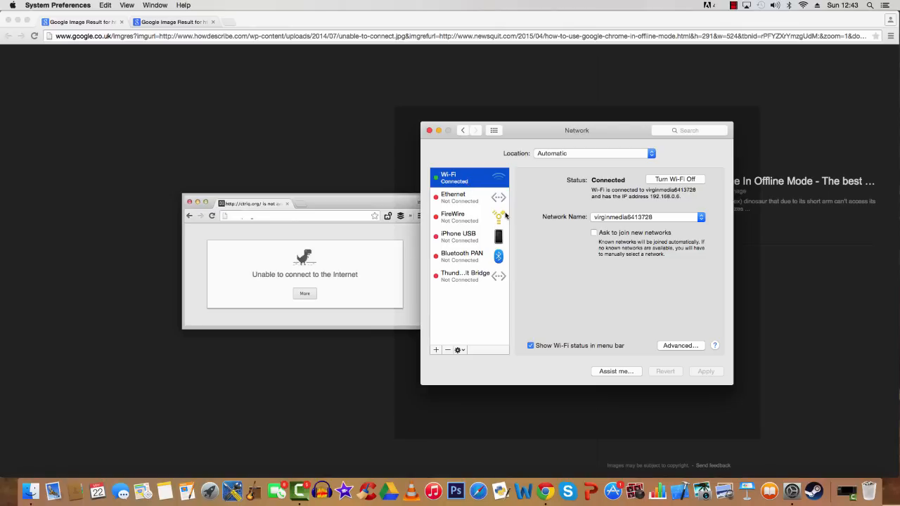
{"action": "mouse_move", "coordinate": [464, 239]}
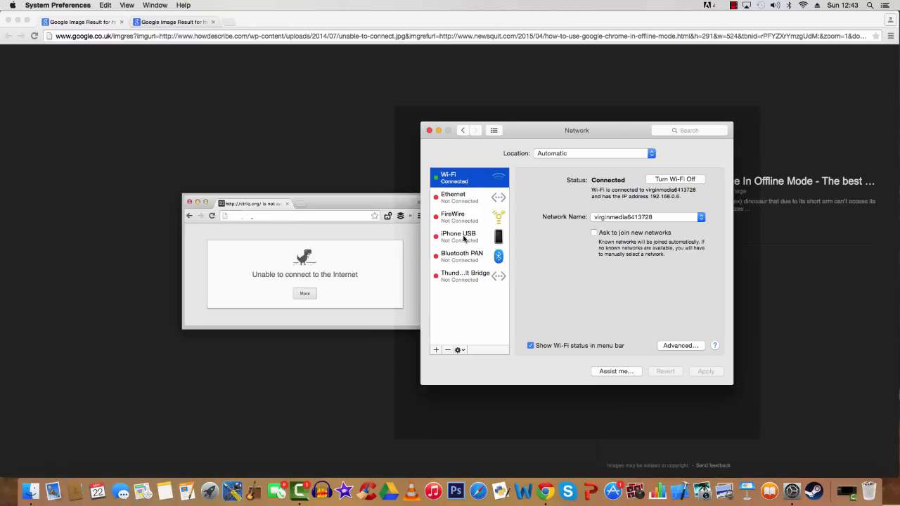
{"action": "left_click", "coordinate": [465, 236]}
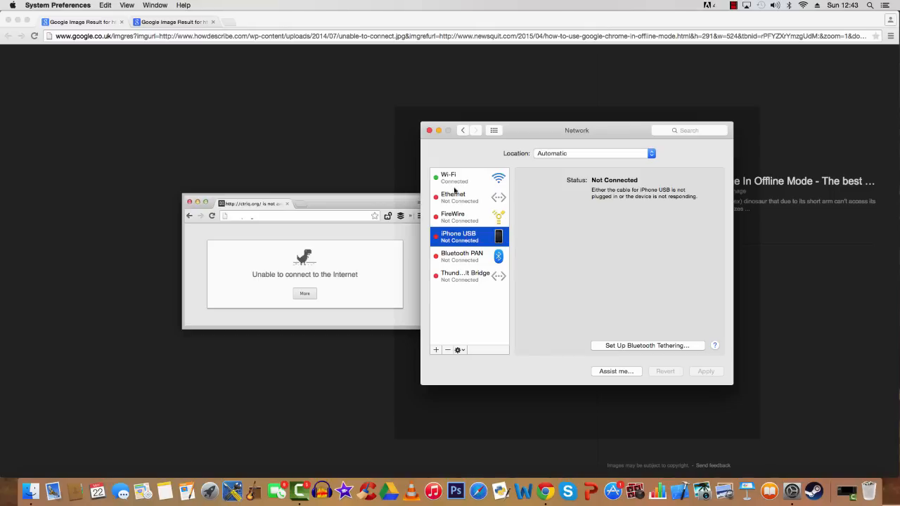
Remove the Wi-Fi service from the Network service list with the minus button.
{"action": "left_click", "coordinate": [455, 178]}
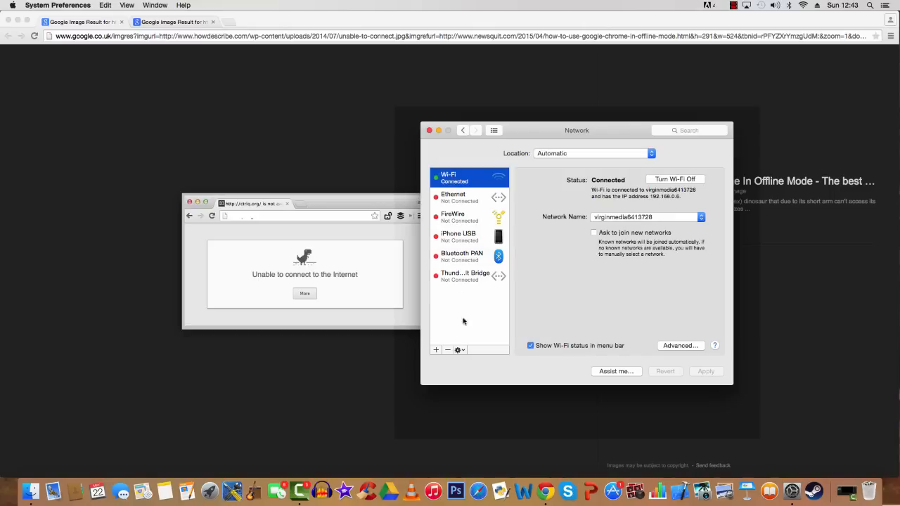
{"action": "mouse_move", "coordinate": [448, 350]}
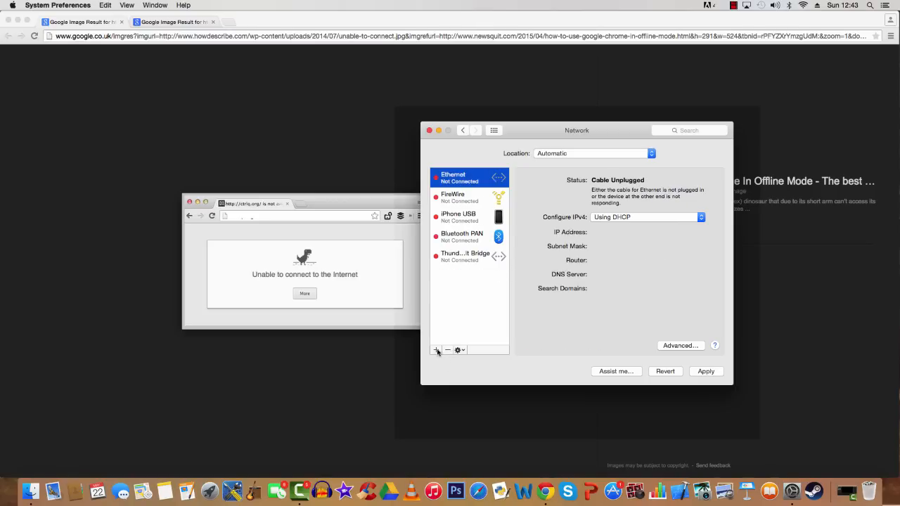
Add a new network service with Wi-Fi chosen as its interface.
{"action": "left_click", "coordinate": [436, 350]}
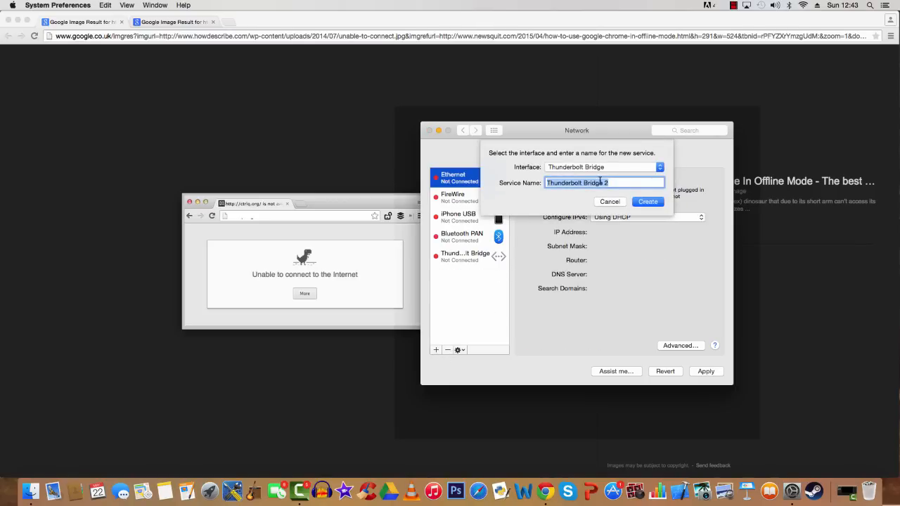
{"action": "left_click", "coordinate": [604, 166]}
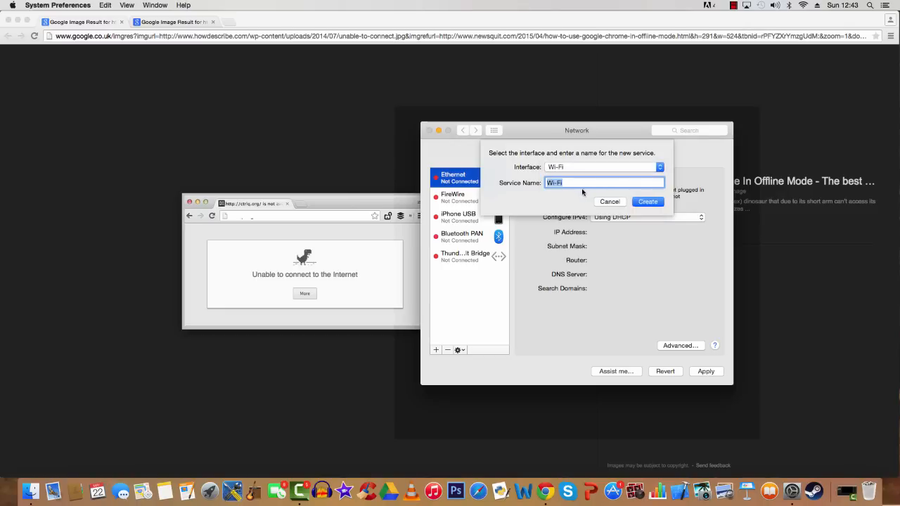
{"action": "mouse_move", "coordinate": [475, 220]}
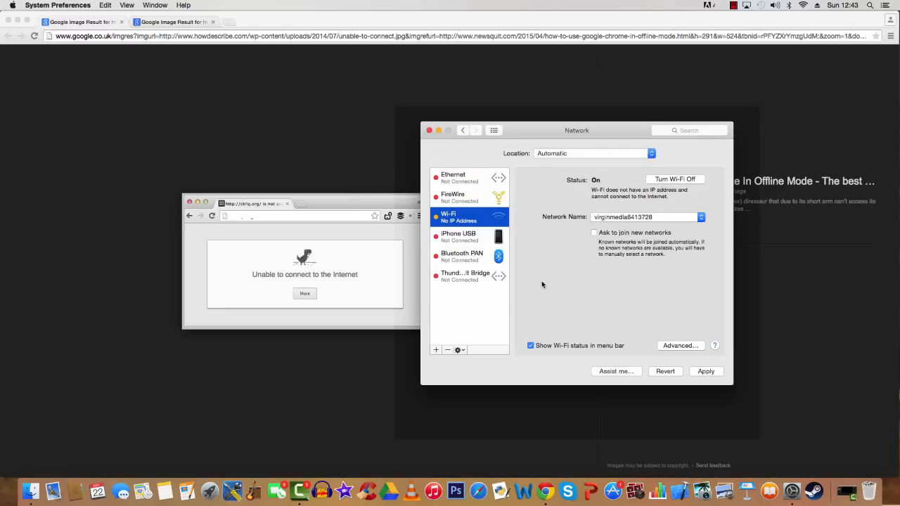
{"action": "mouse_move", "coordinate": [492, 213]}
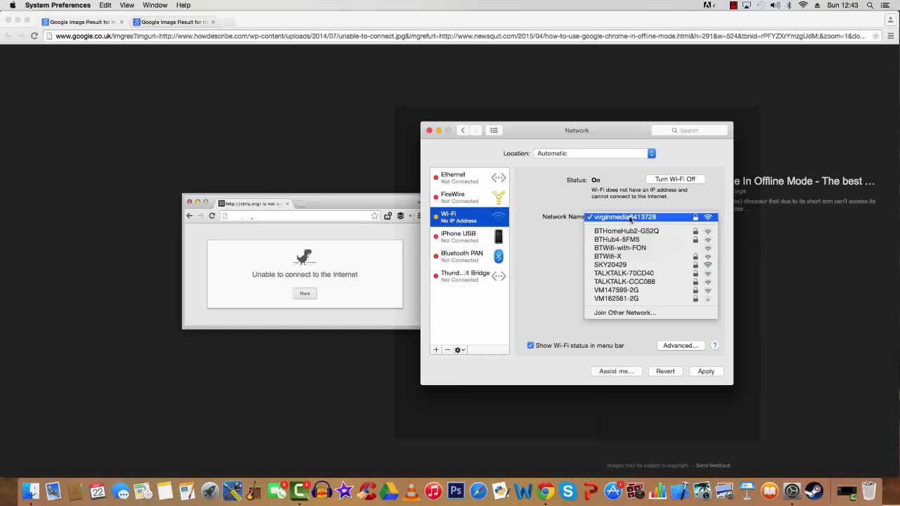
Keep network virginmedia6413728 for the new Wi-Fi service and apply so it reconnects.
{"action": "left_click", "coordinate": [622, 216]}
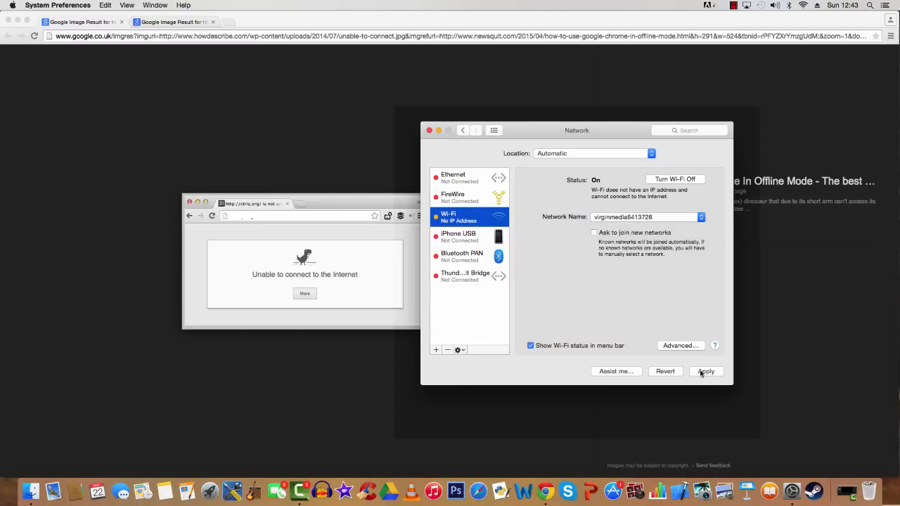
{"action": "left_click", "coordinate": [706, 371]}
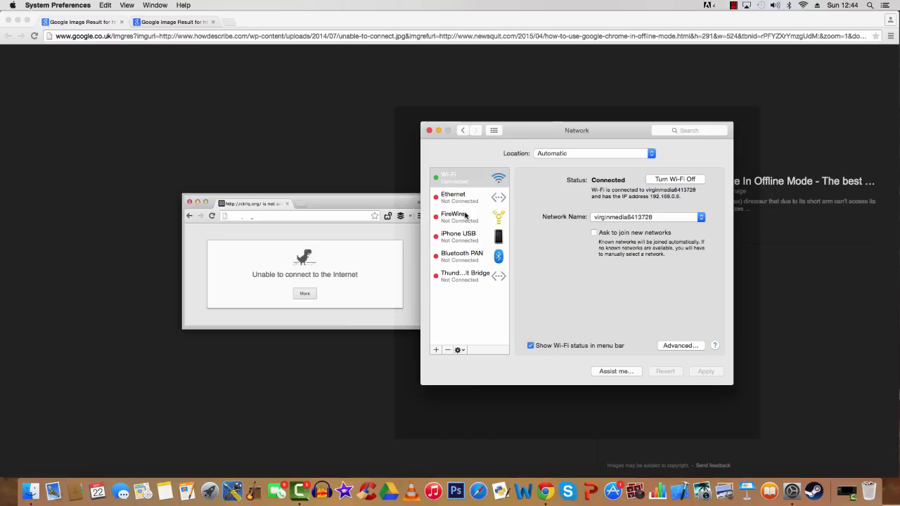
{"action": "mouse_move", "coordinate": [465, 217]}
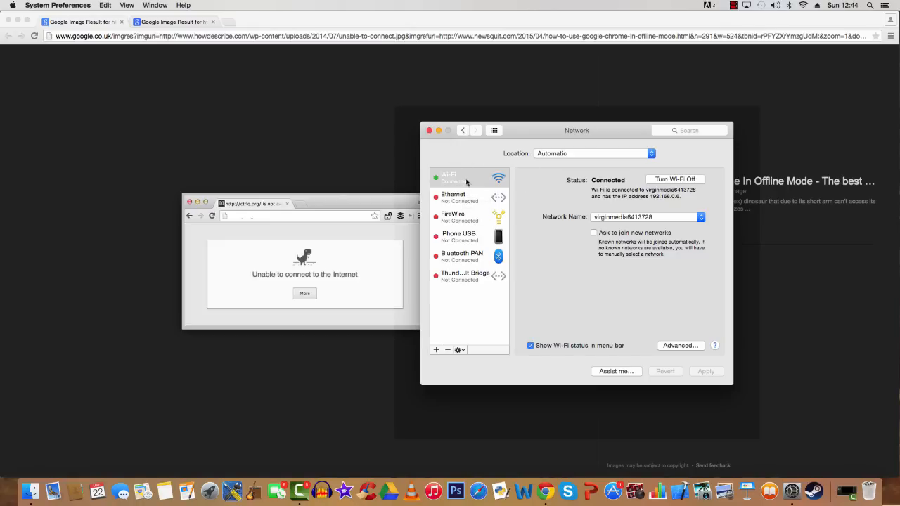
{"action": "mouse_move", "coordinate": [585, 199]}
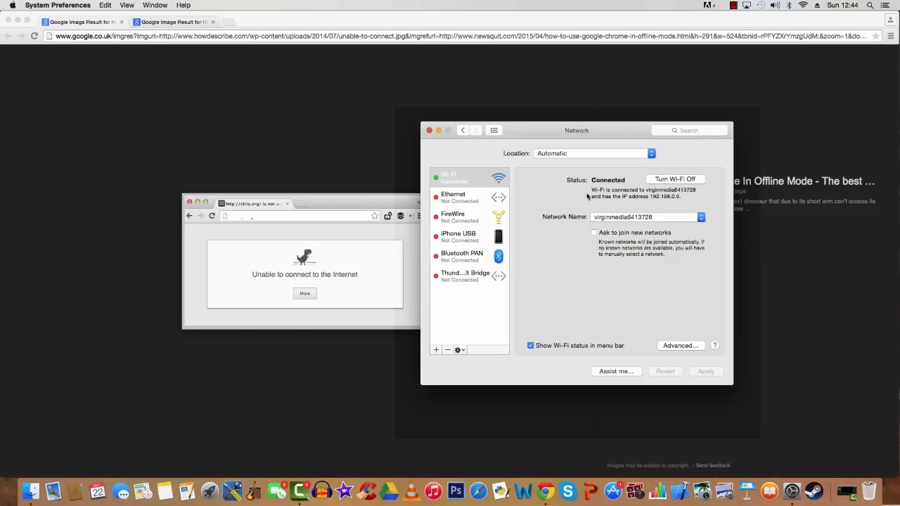
{"action": "mouse_move", "coordinate": [566, 197]}
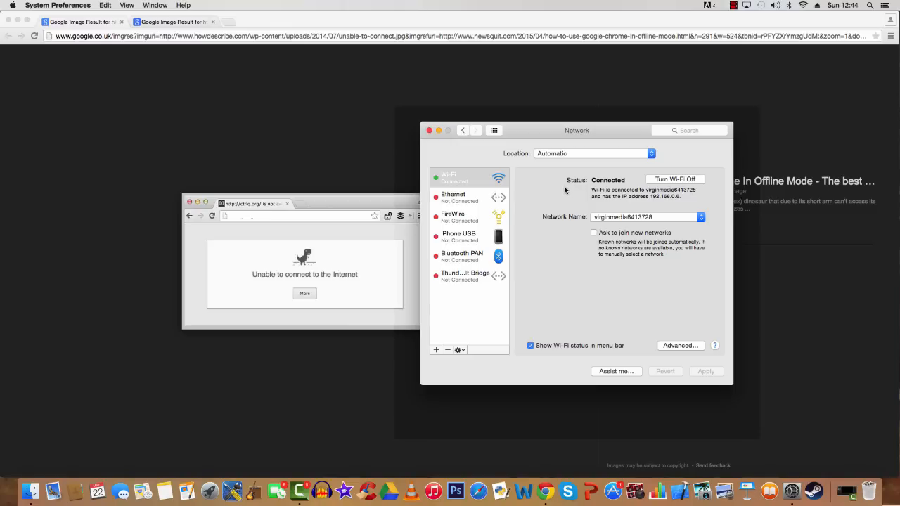
{"action": "mouse_move", "coordinate": [562, 196]}
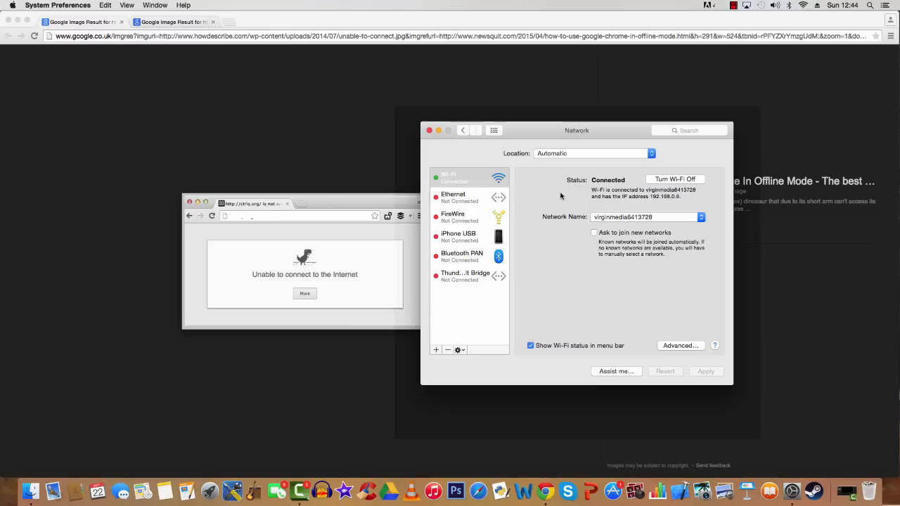
{"action": "mouse_move", "coordinate": [548, 185]}
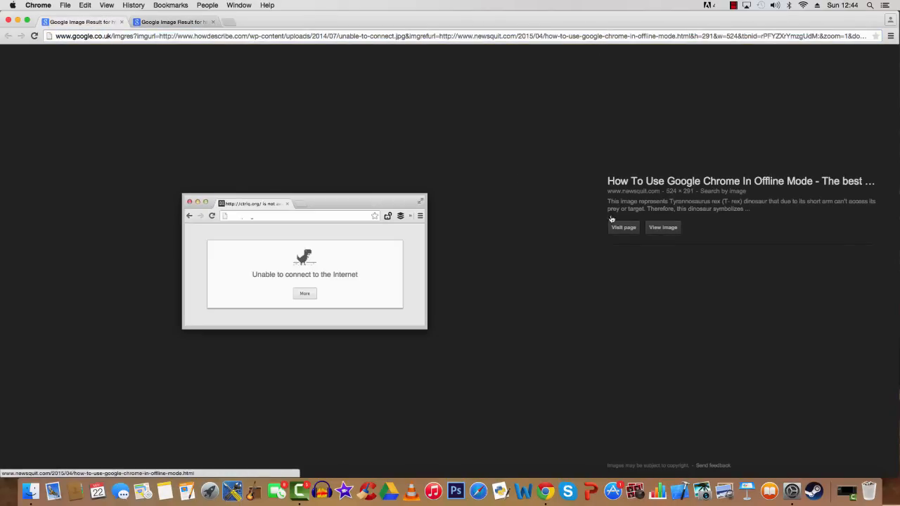
{"action": "mouse_move", "coordinate": [556, 132]}
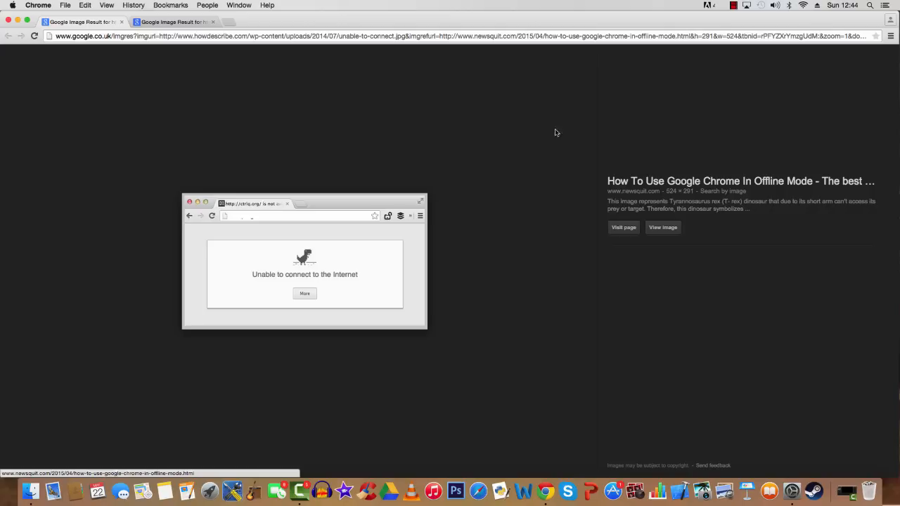
{"action": "mouse_move", "coordinate": [733, 86]}
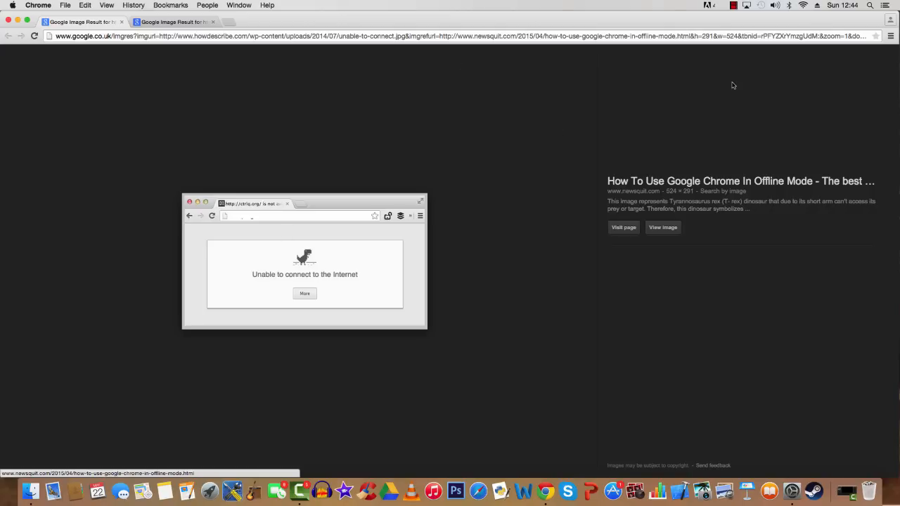
{"action": "mouse_move", "coordinate": [731, 66]}
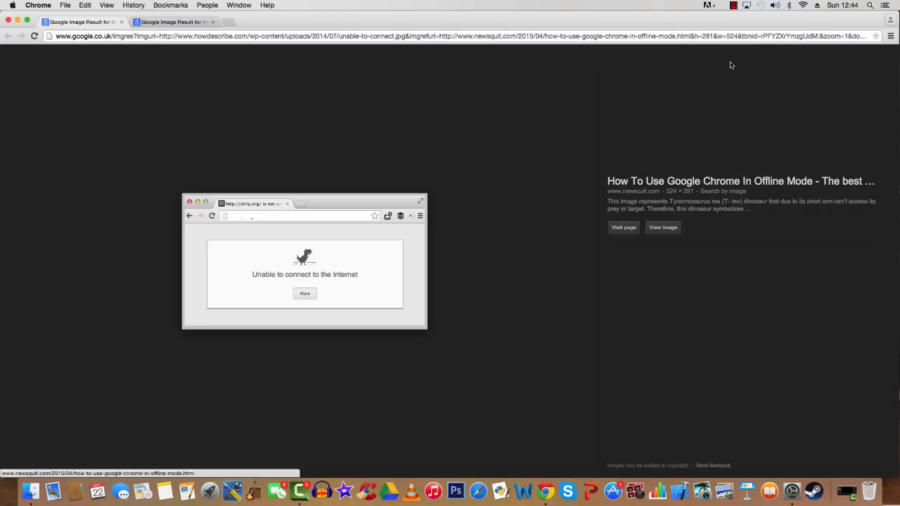